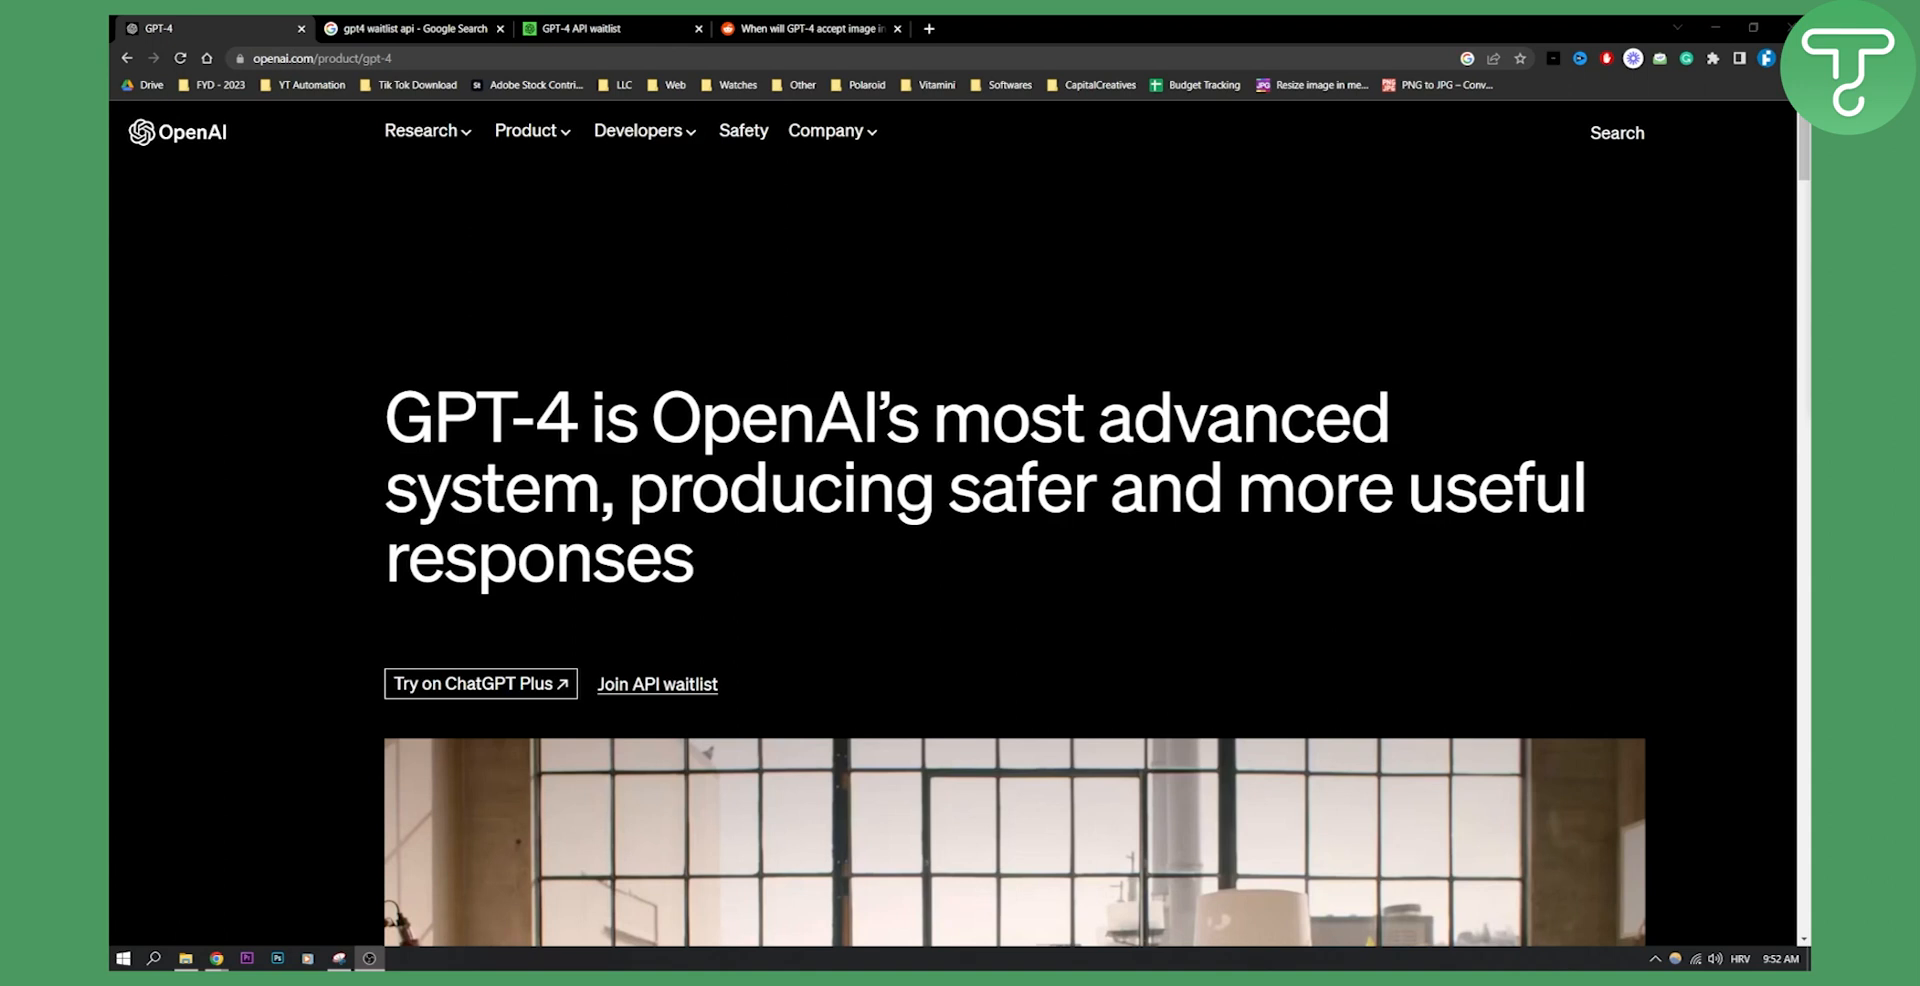
{"action": "mouse_move", "coordinate": [426, 228]}
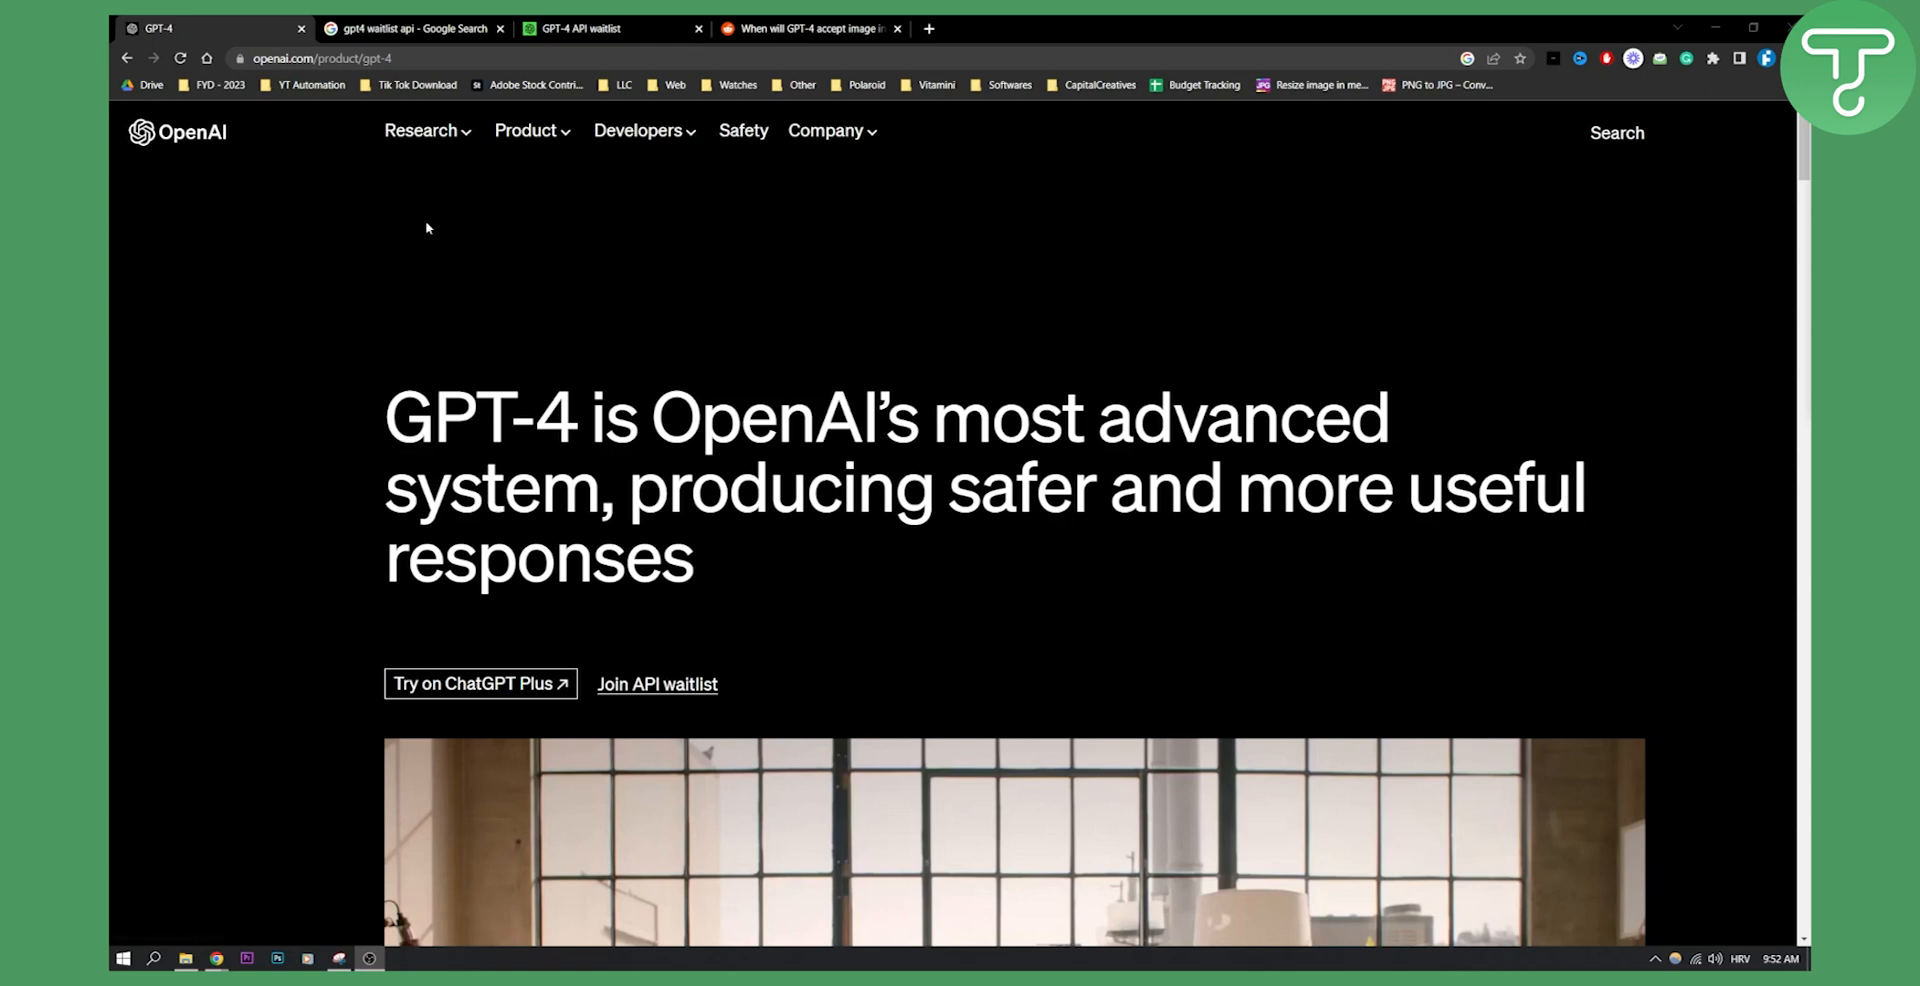
{"action": "mouse_move", "coordinate": [252, 188]}
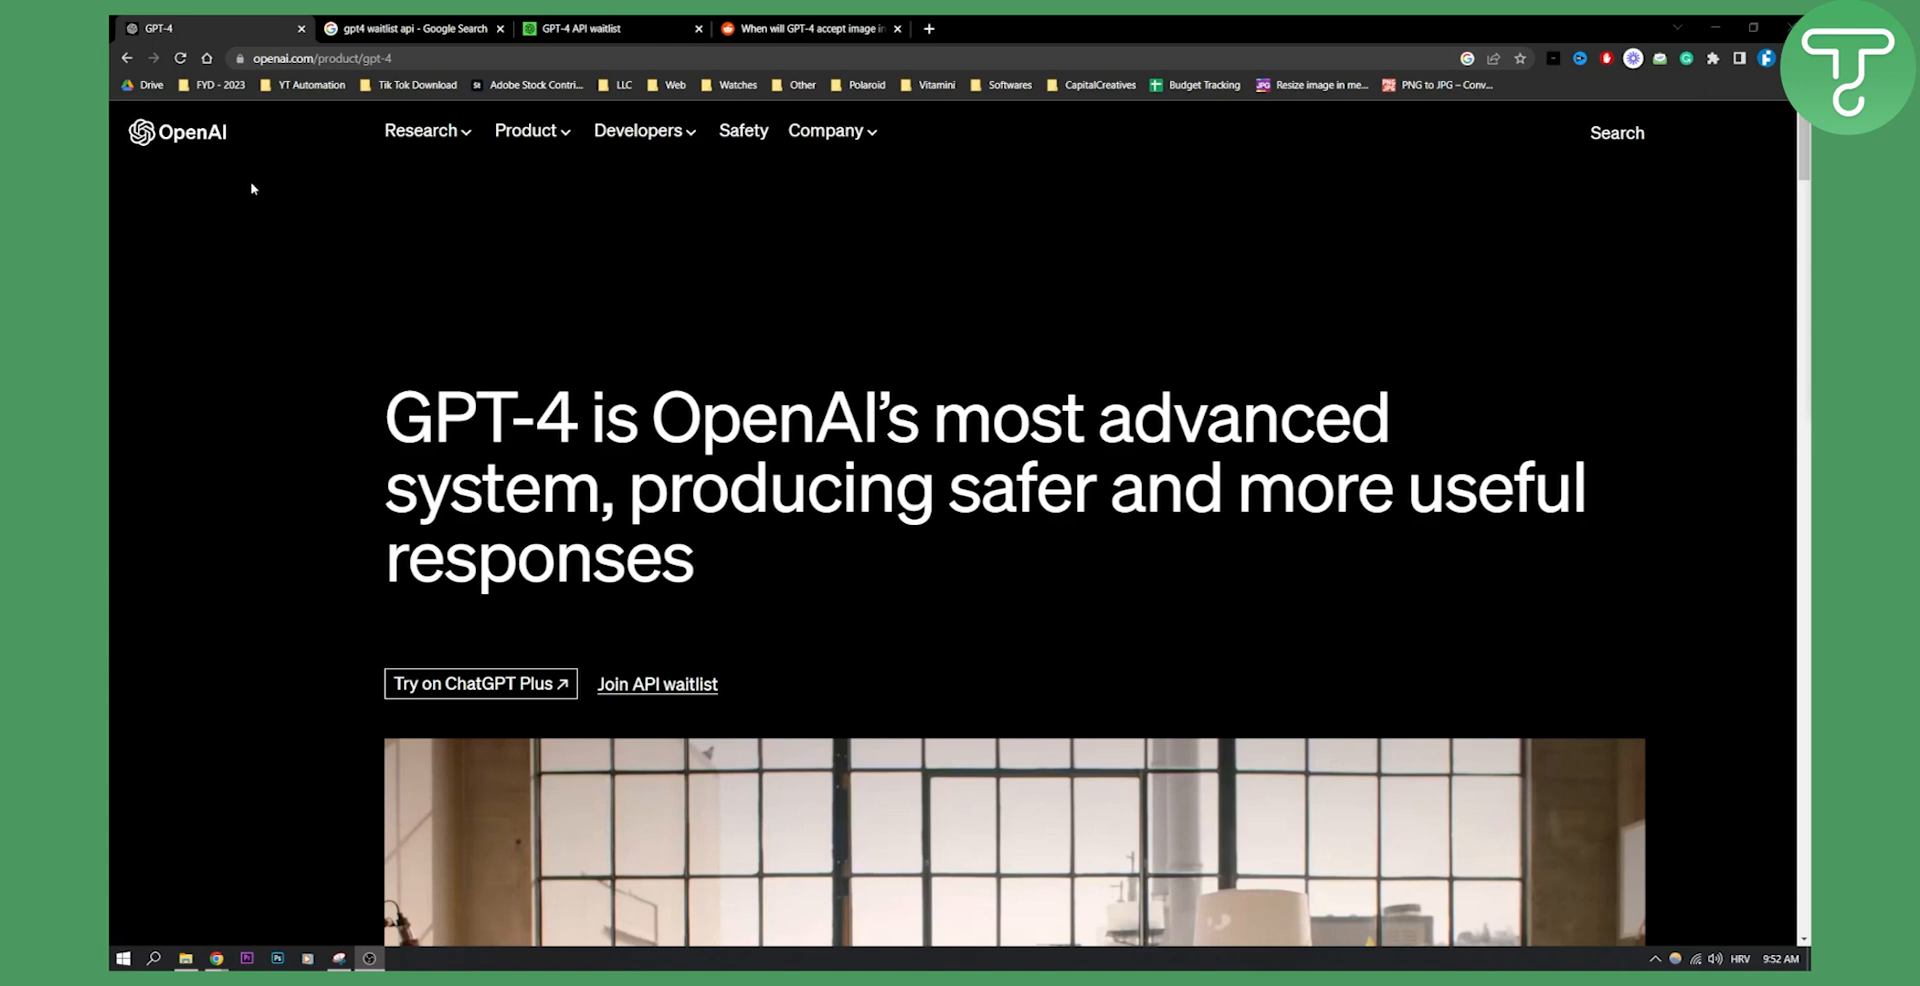
- Go to the GPT-4 API waitlist page via the 'Join API waitlist' link
{"action": "scroll", "scroll_direction": "down", "scroll_amount": 3}
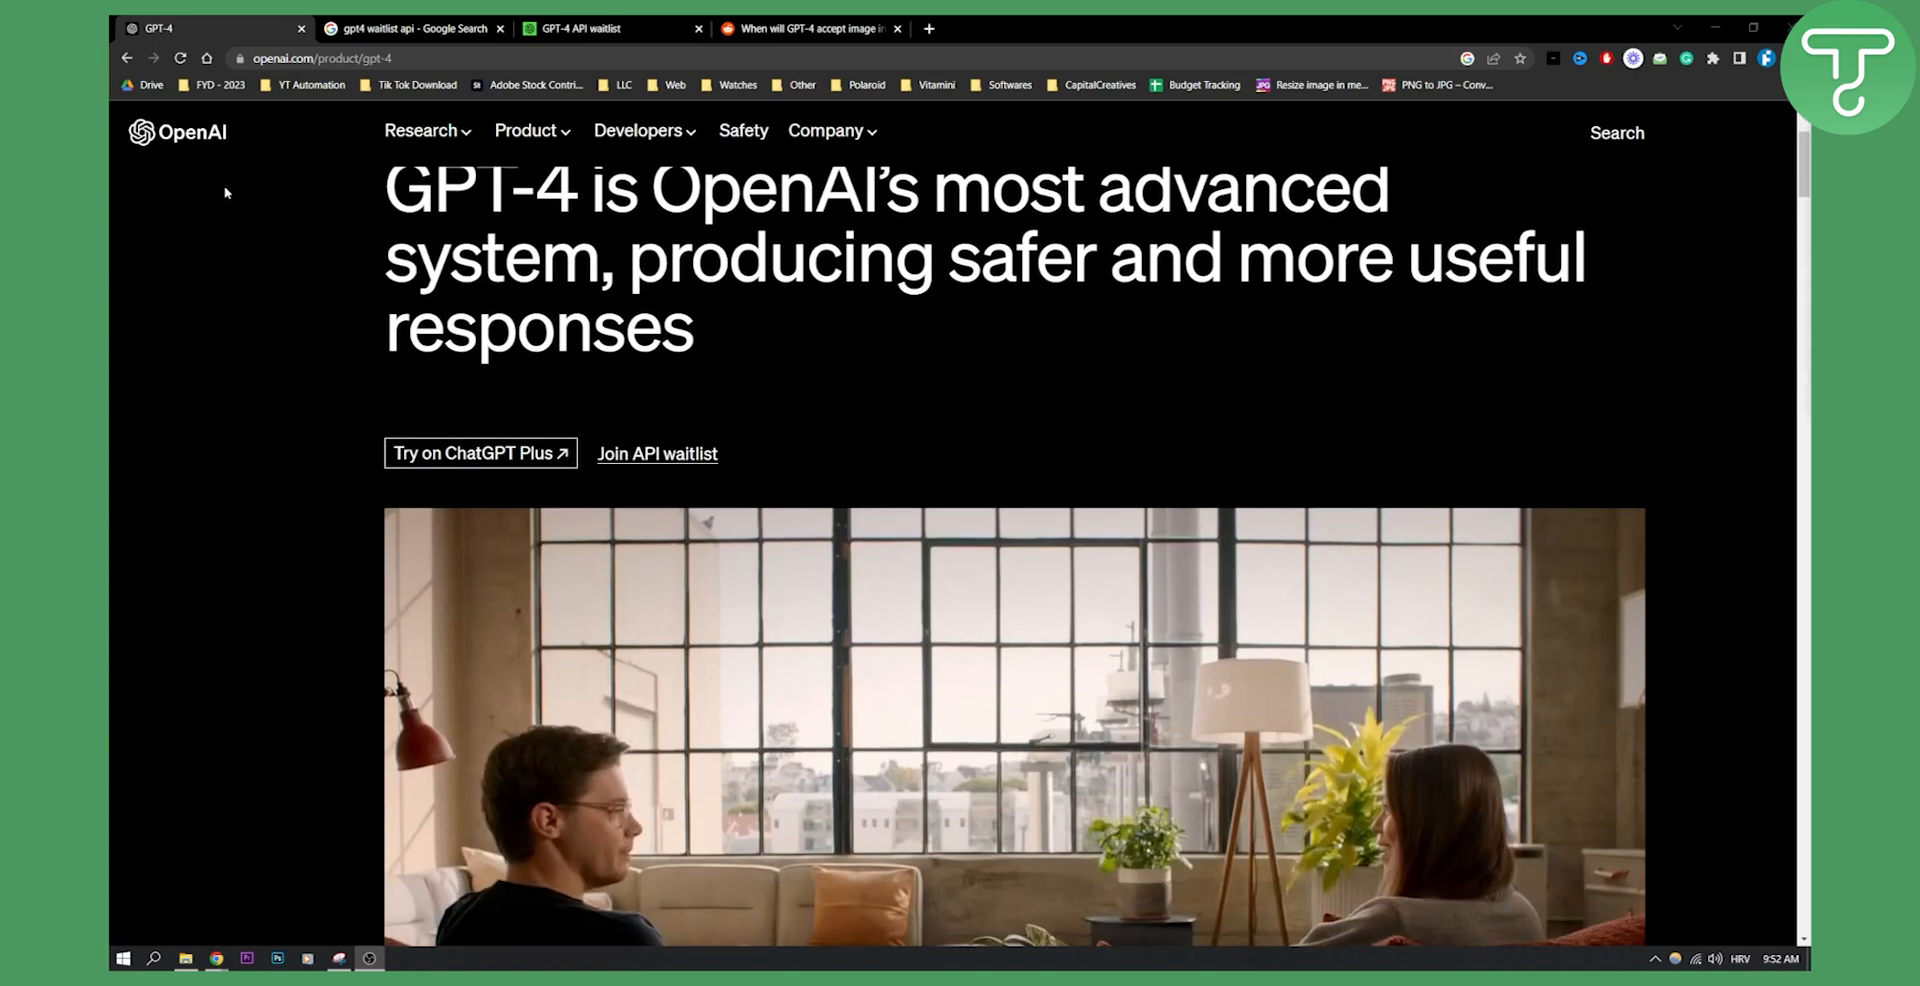
{"action": "scroll", "scroll_direction": "down", "scroll_amount": 3}
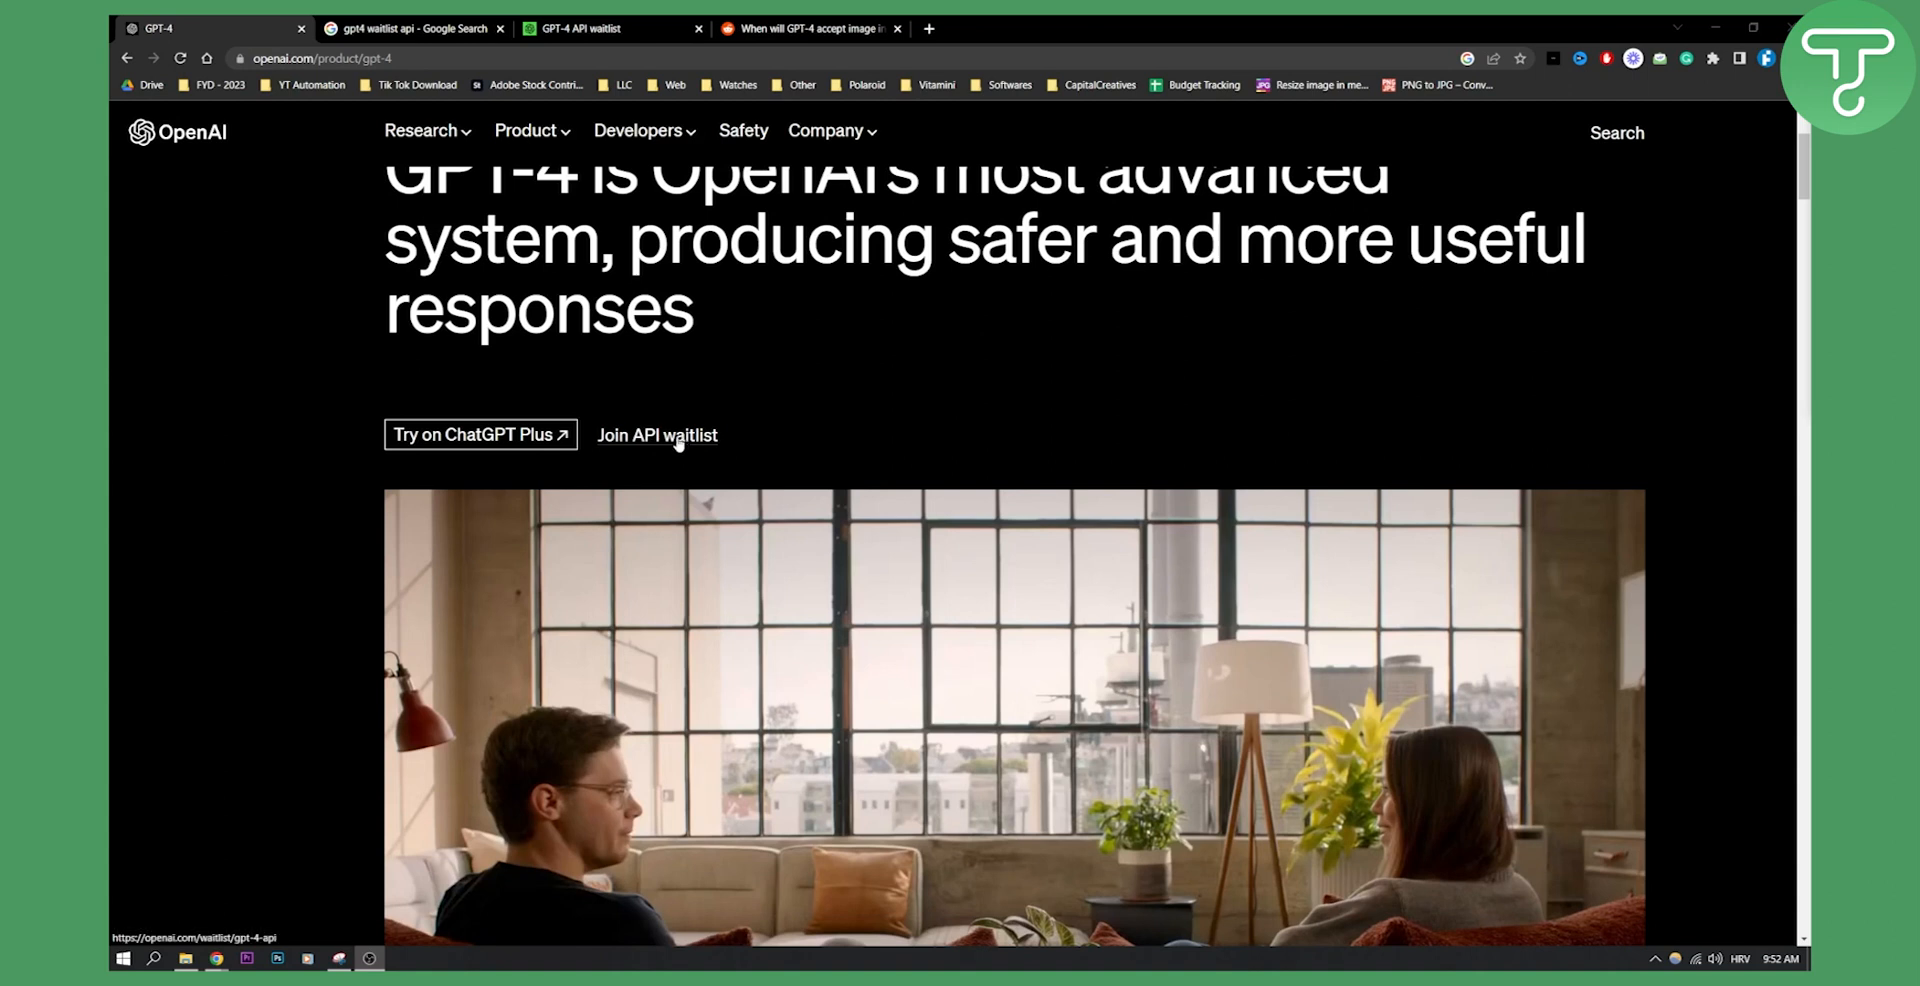
{"action": "left_click", "coordinate": [656, 436]}
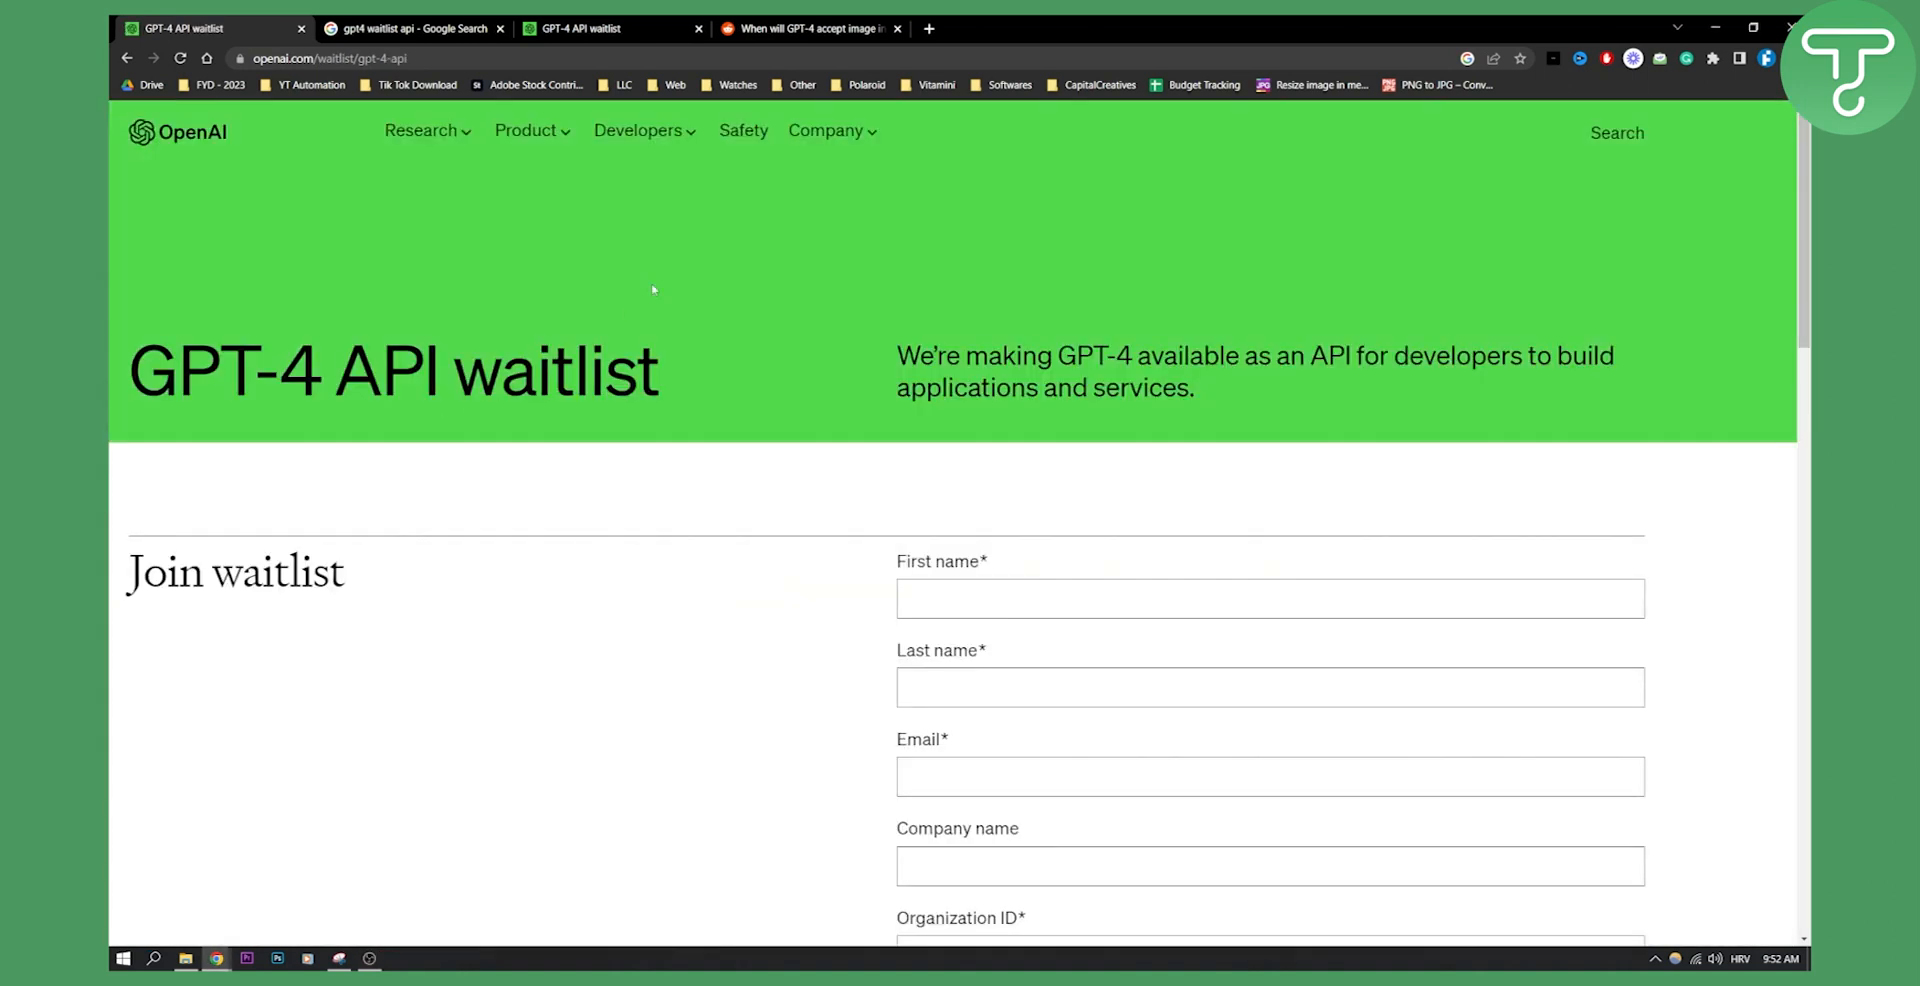
{"action": "left_click", "coordinate": [412, 28]}
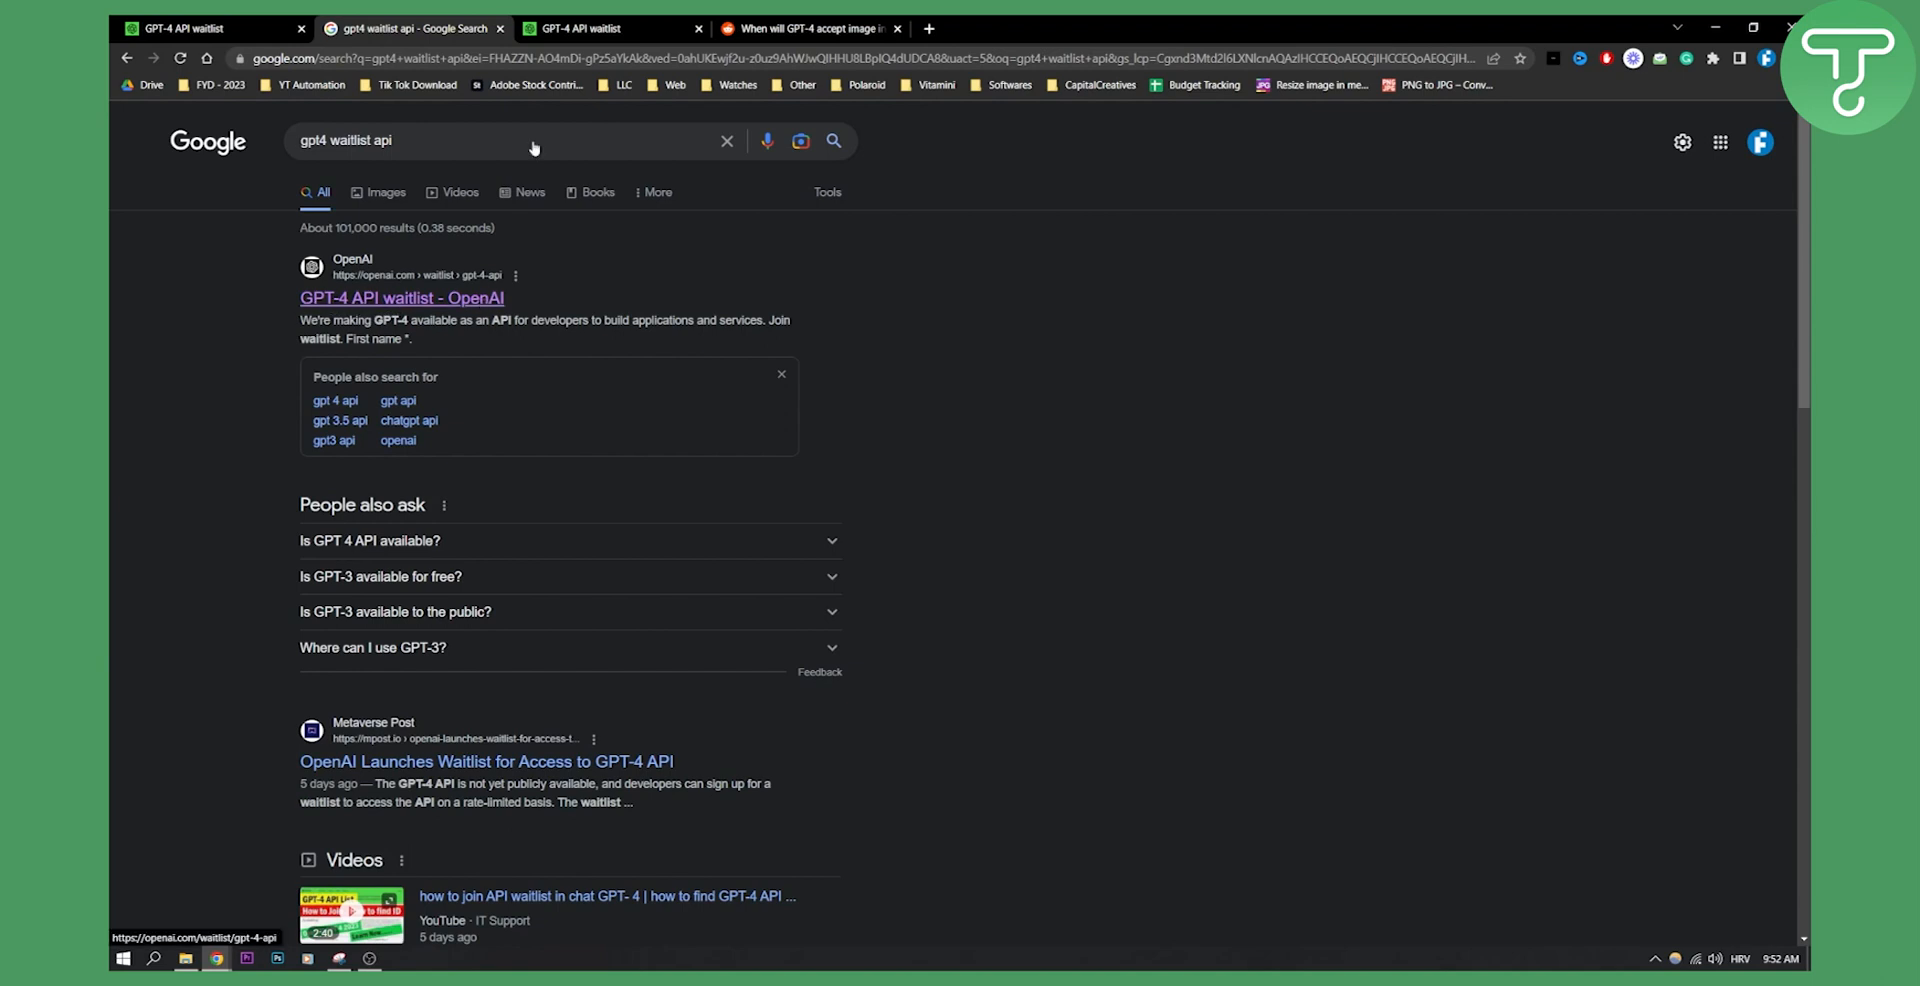
{"action": "left_click", "coordinate": [400, 298]}
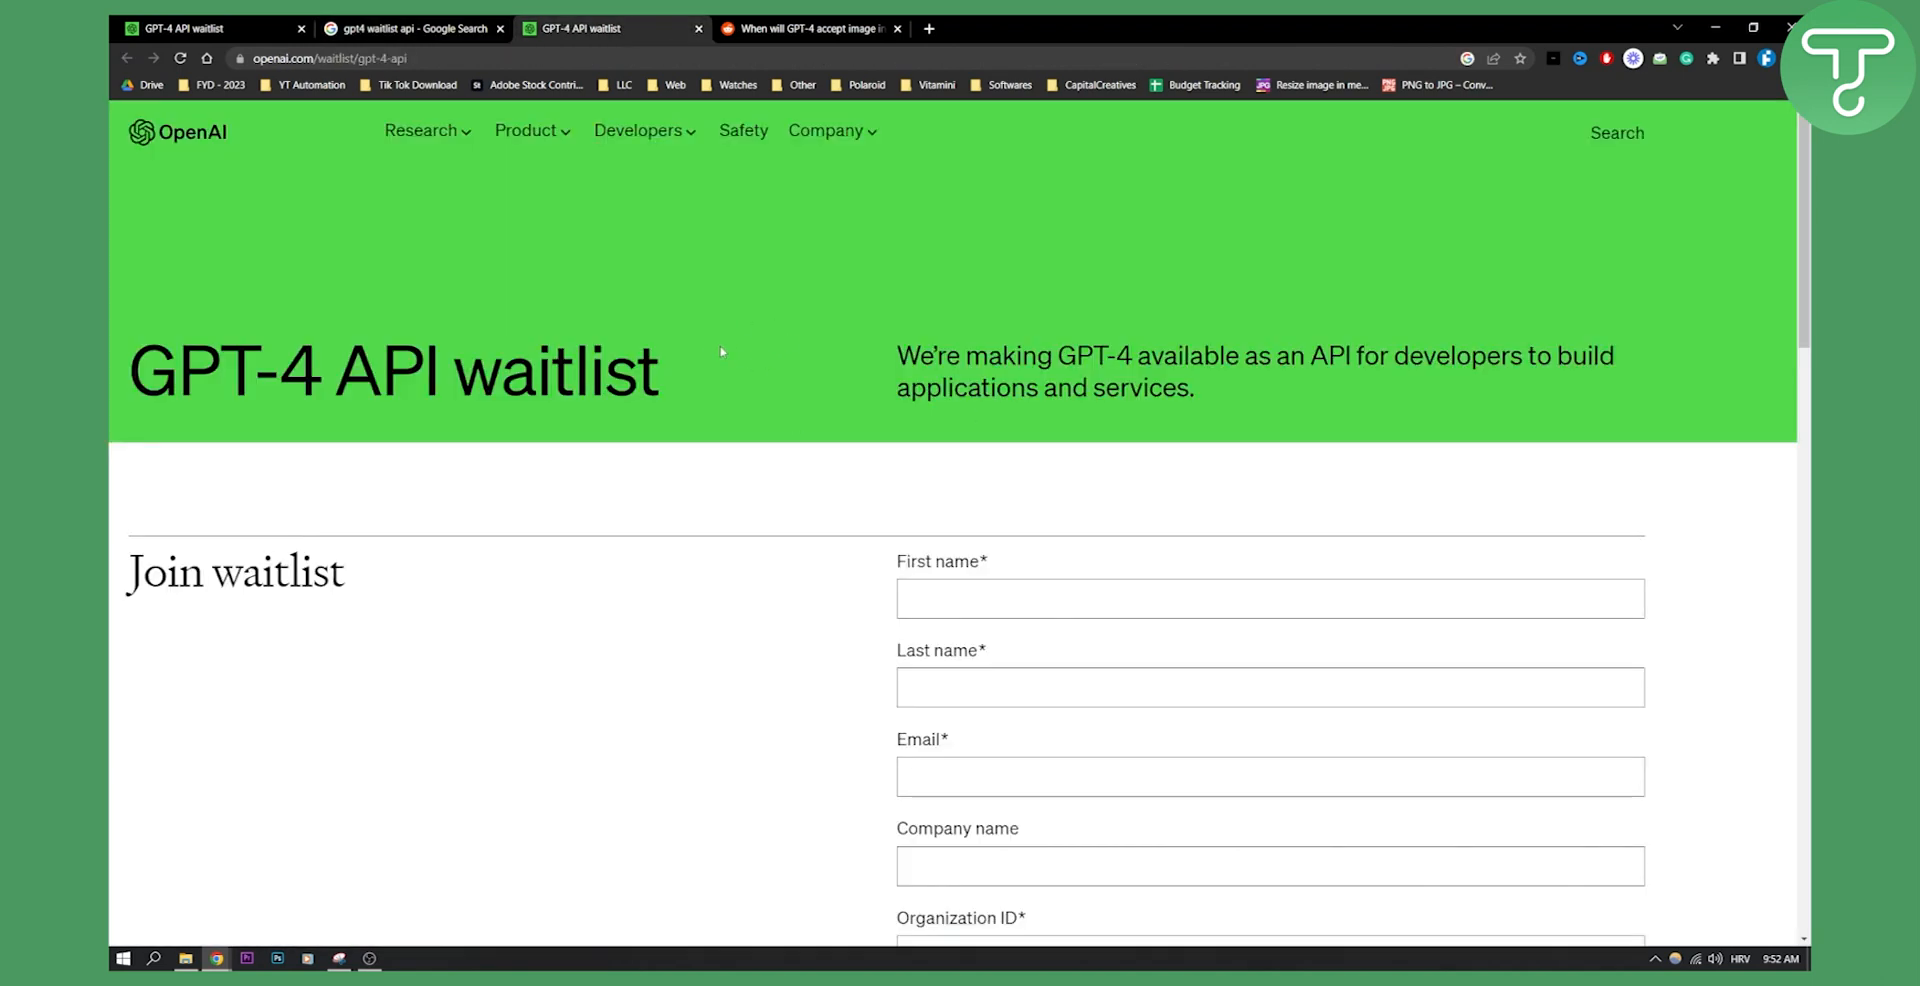
{"action": "scroll", "scroll_direction": "down", "scroll_amount": 3}
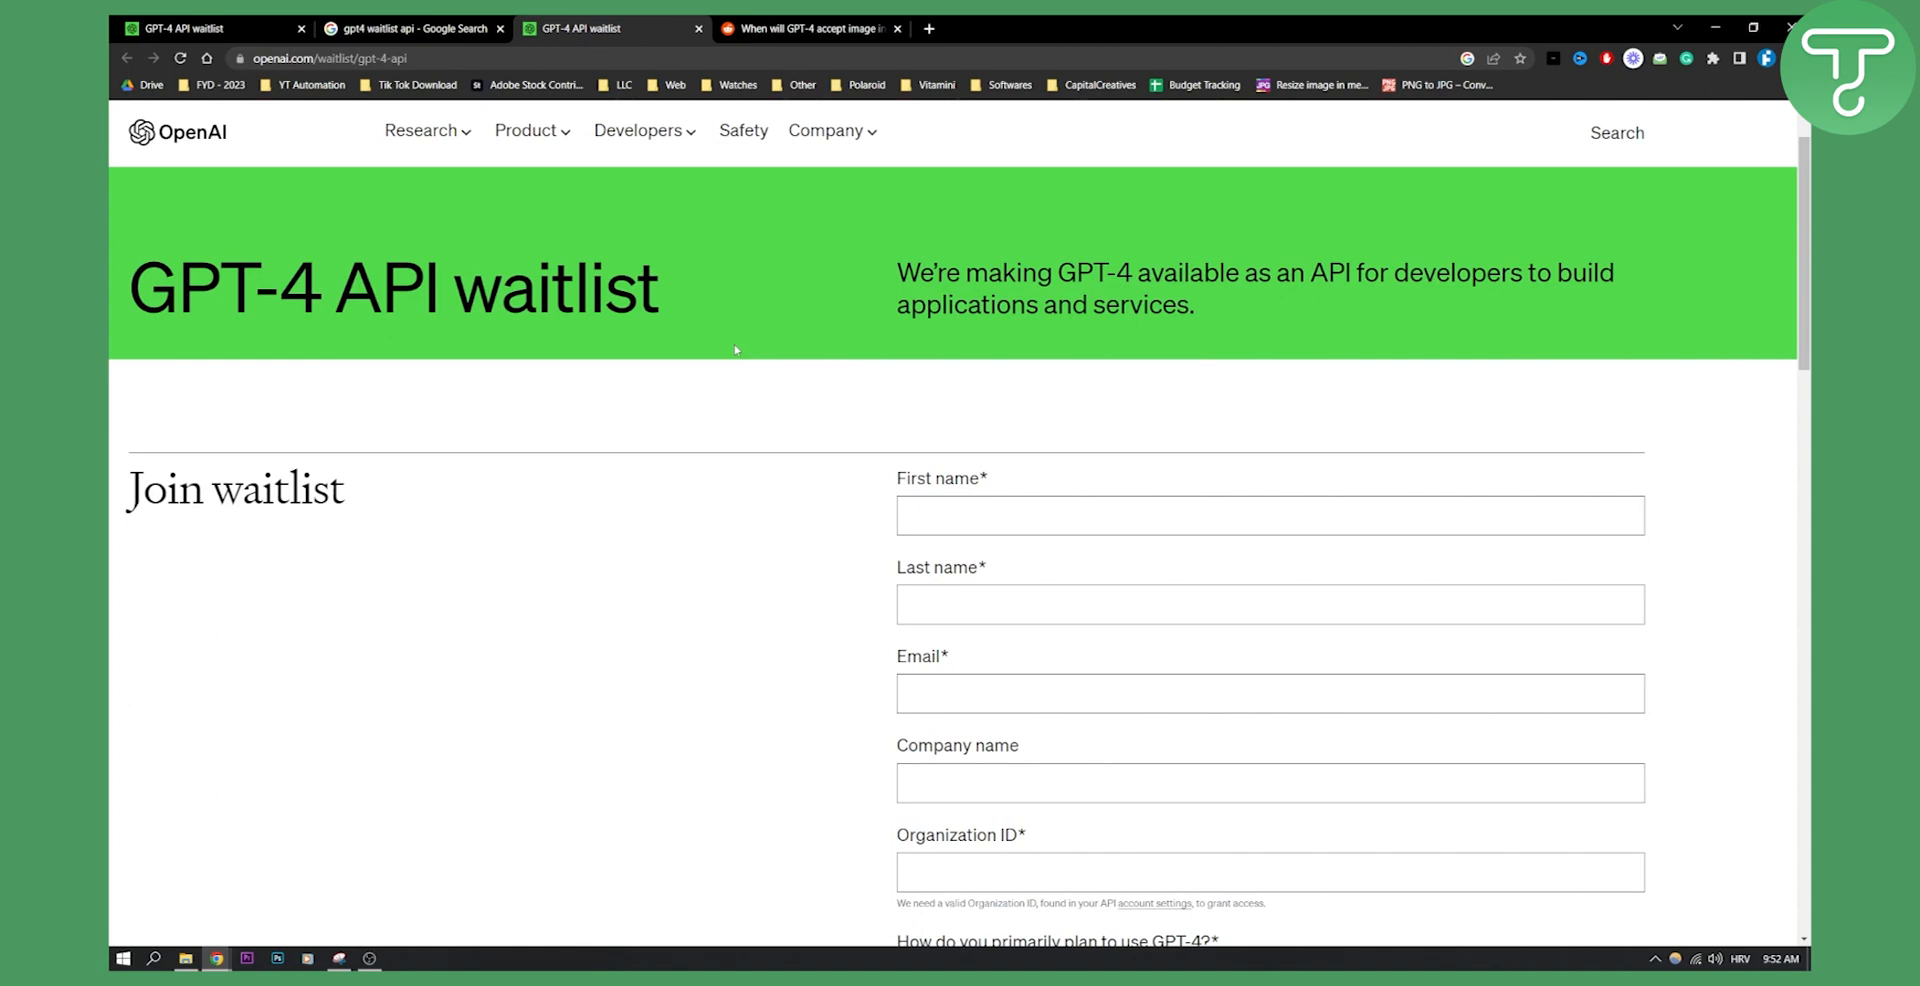
- Scroll past the form's use-case choices and ideas box to the Availability section
{"action": "scroll", "scroll_direction": "down", "scroll_amount": 3}
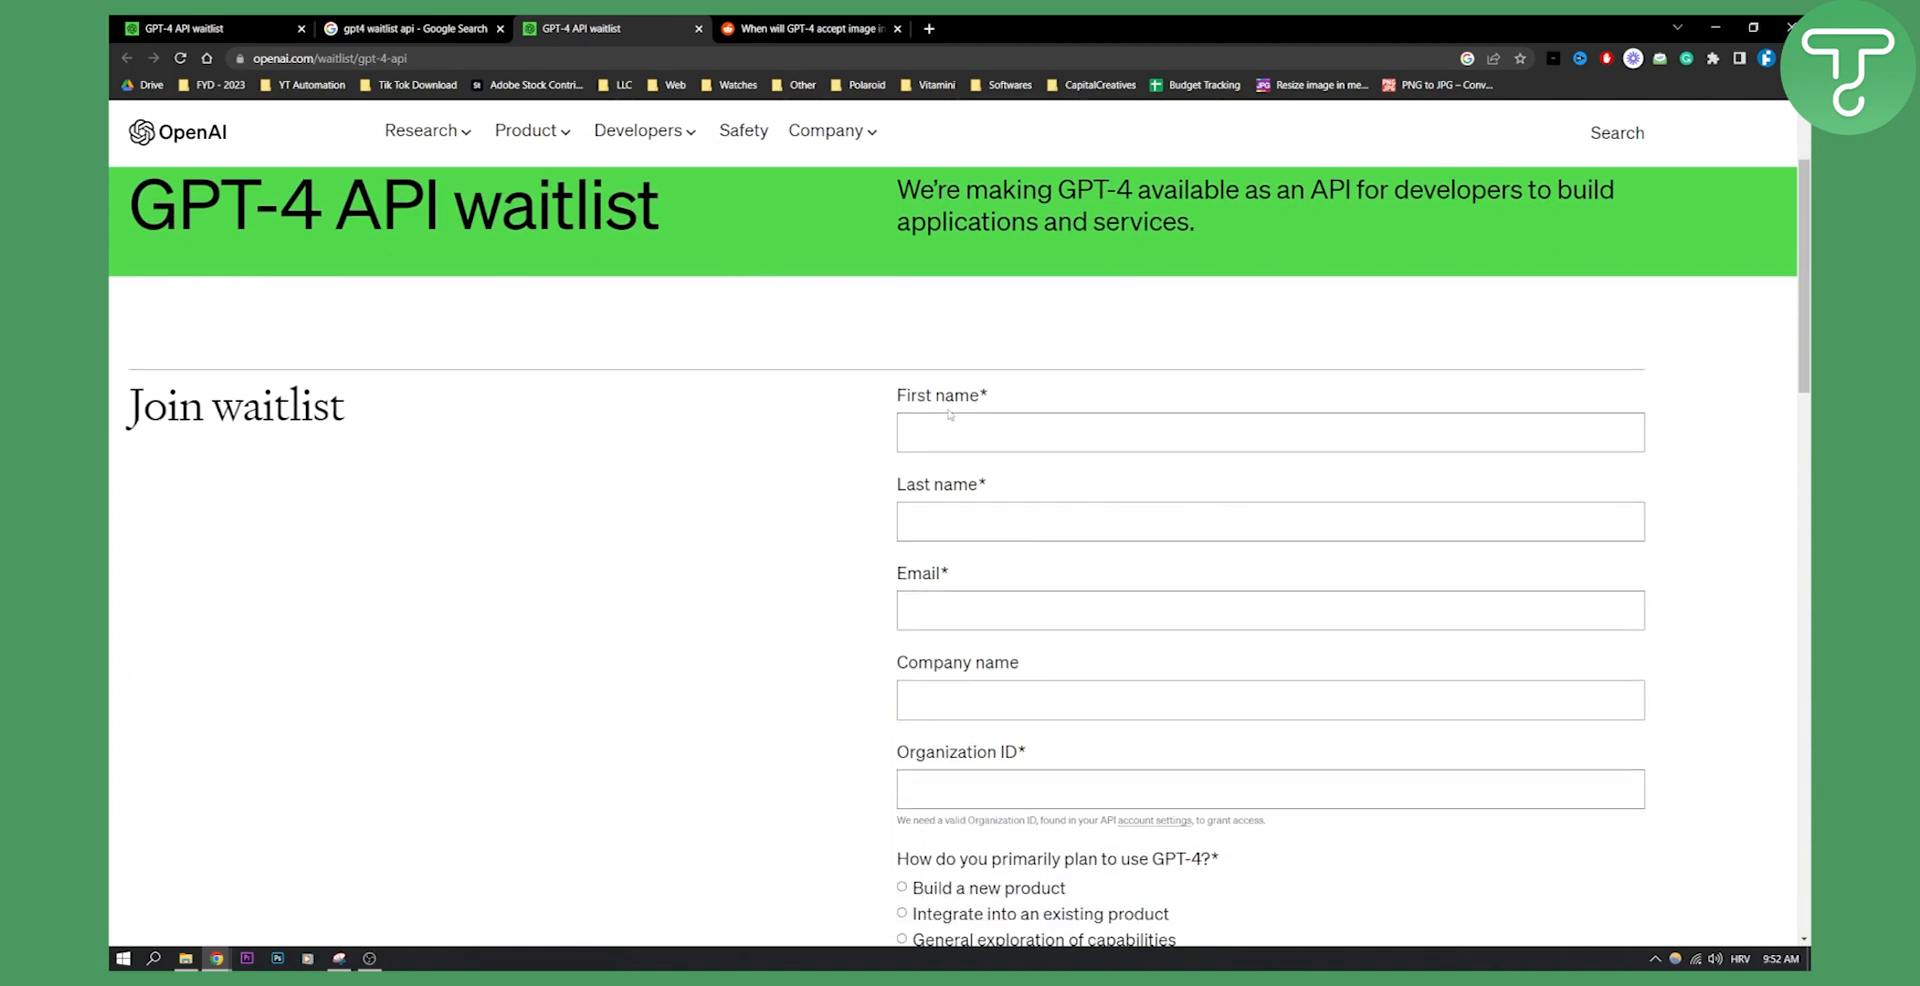
{"action": "scroll", "scroll_direction": "down", "scroll_amount": 3}
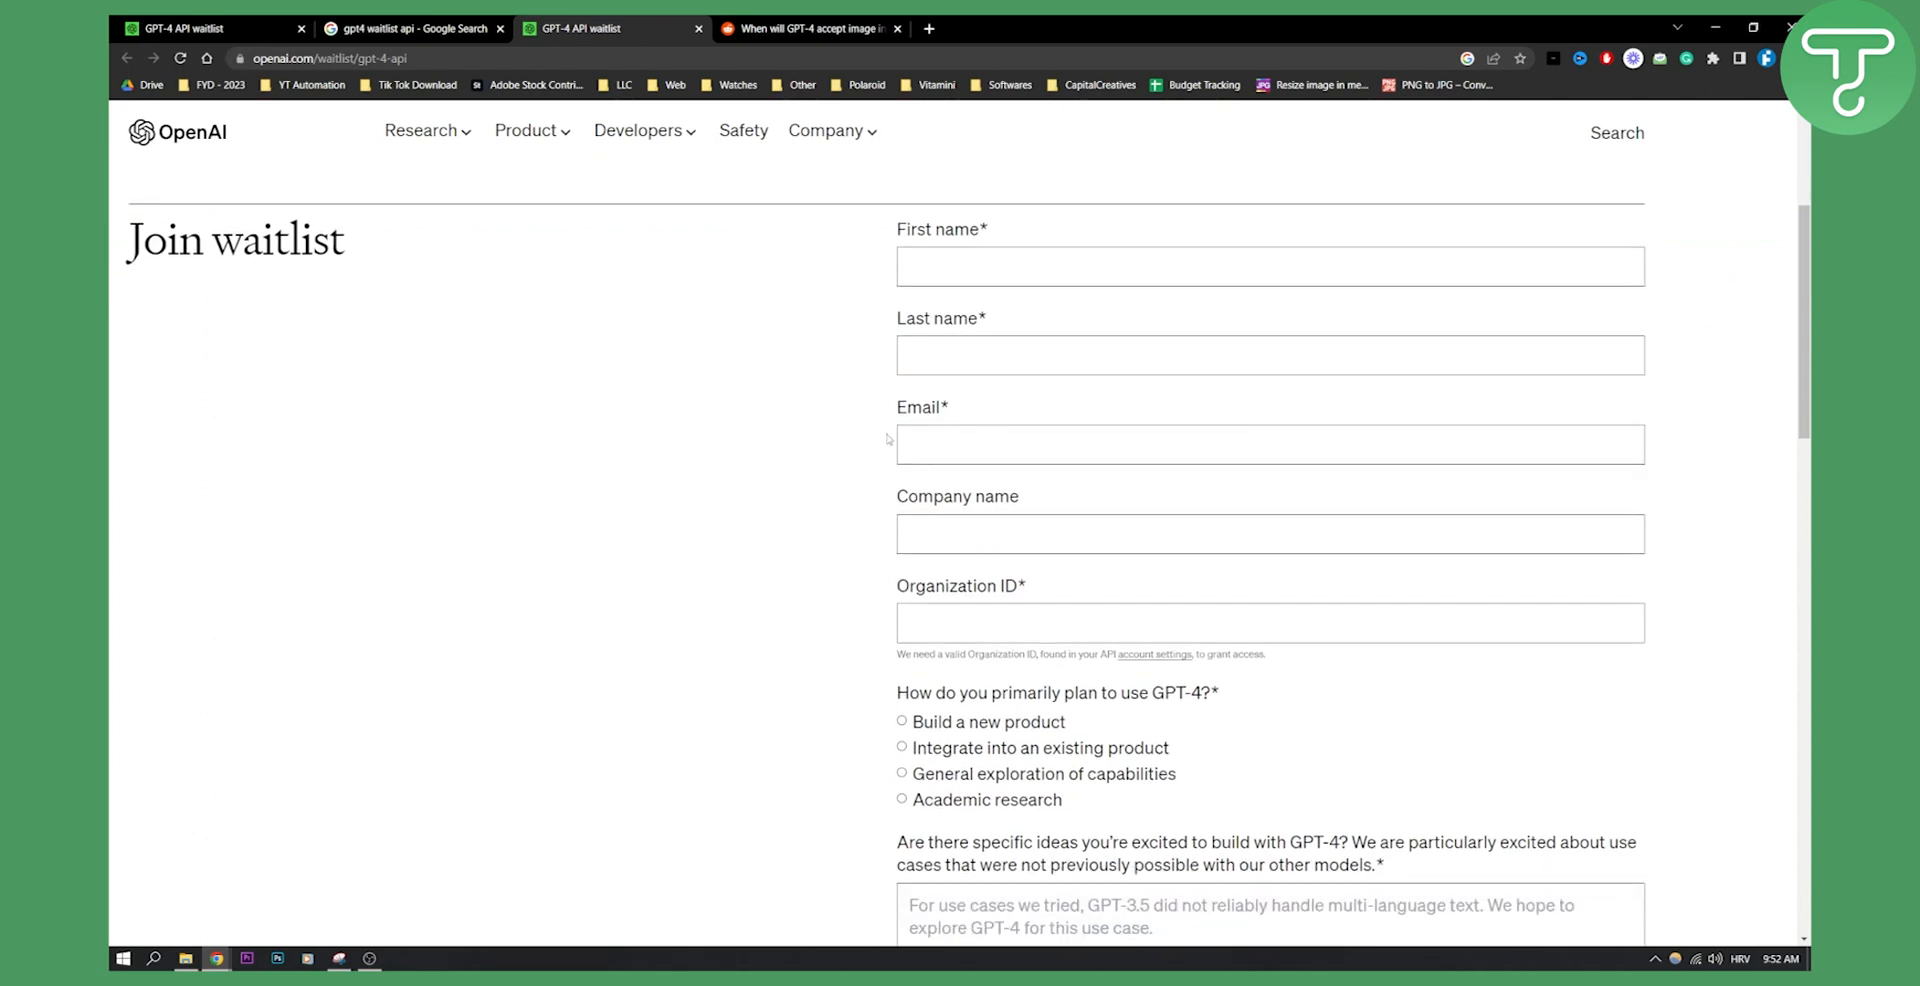
{"action": "scroll", "scroll_direction": "down", "scroll_amount": 3}
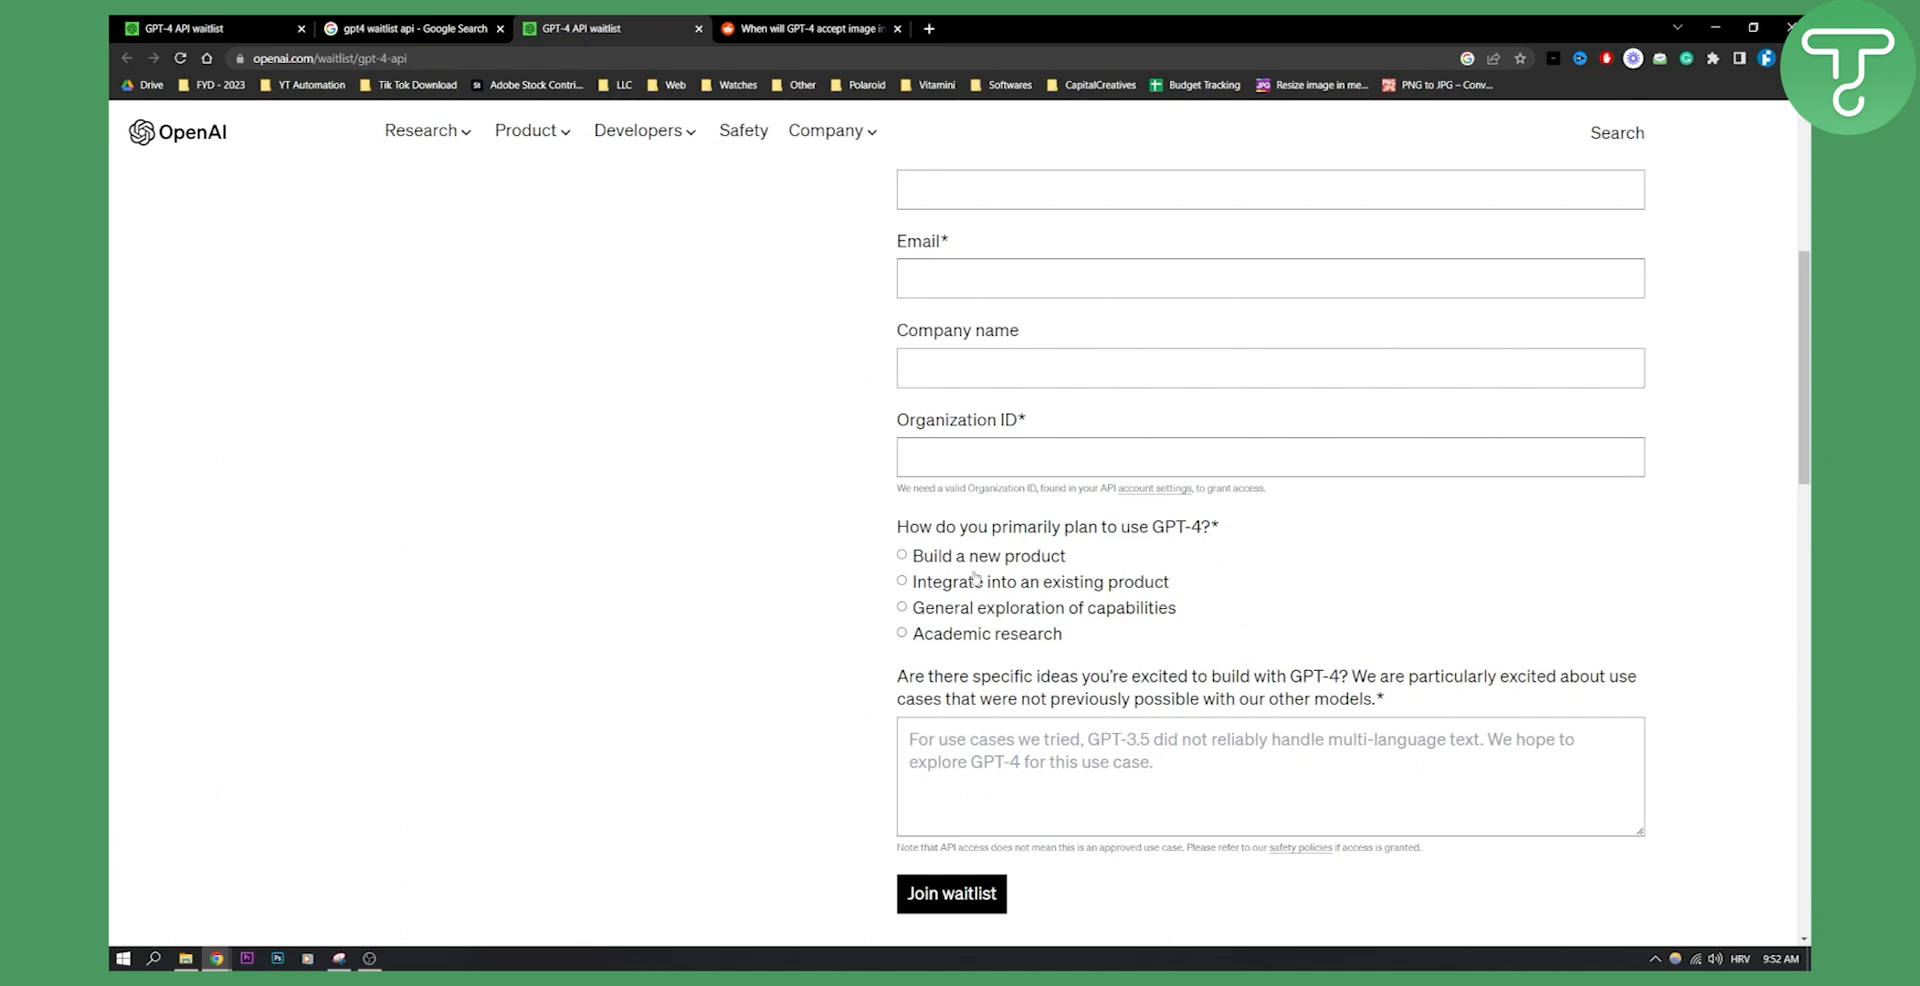
{"action": "scroll", "scroll_direction": "down", "scroll_amount": 3}
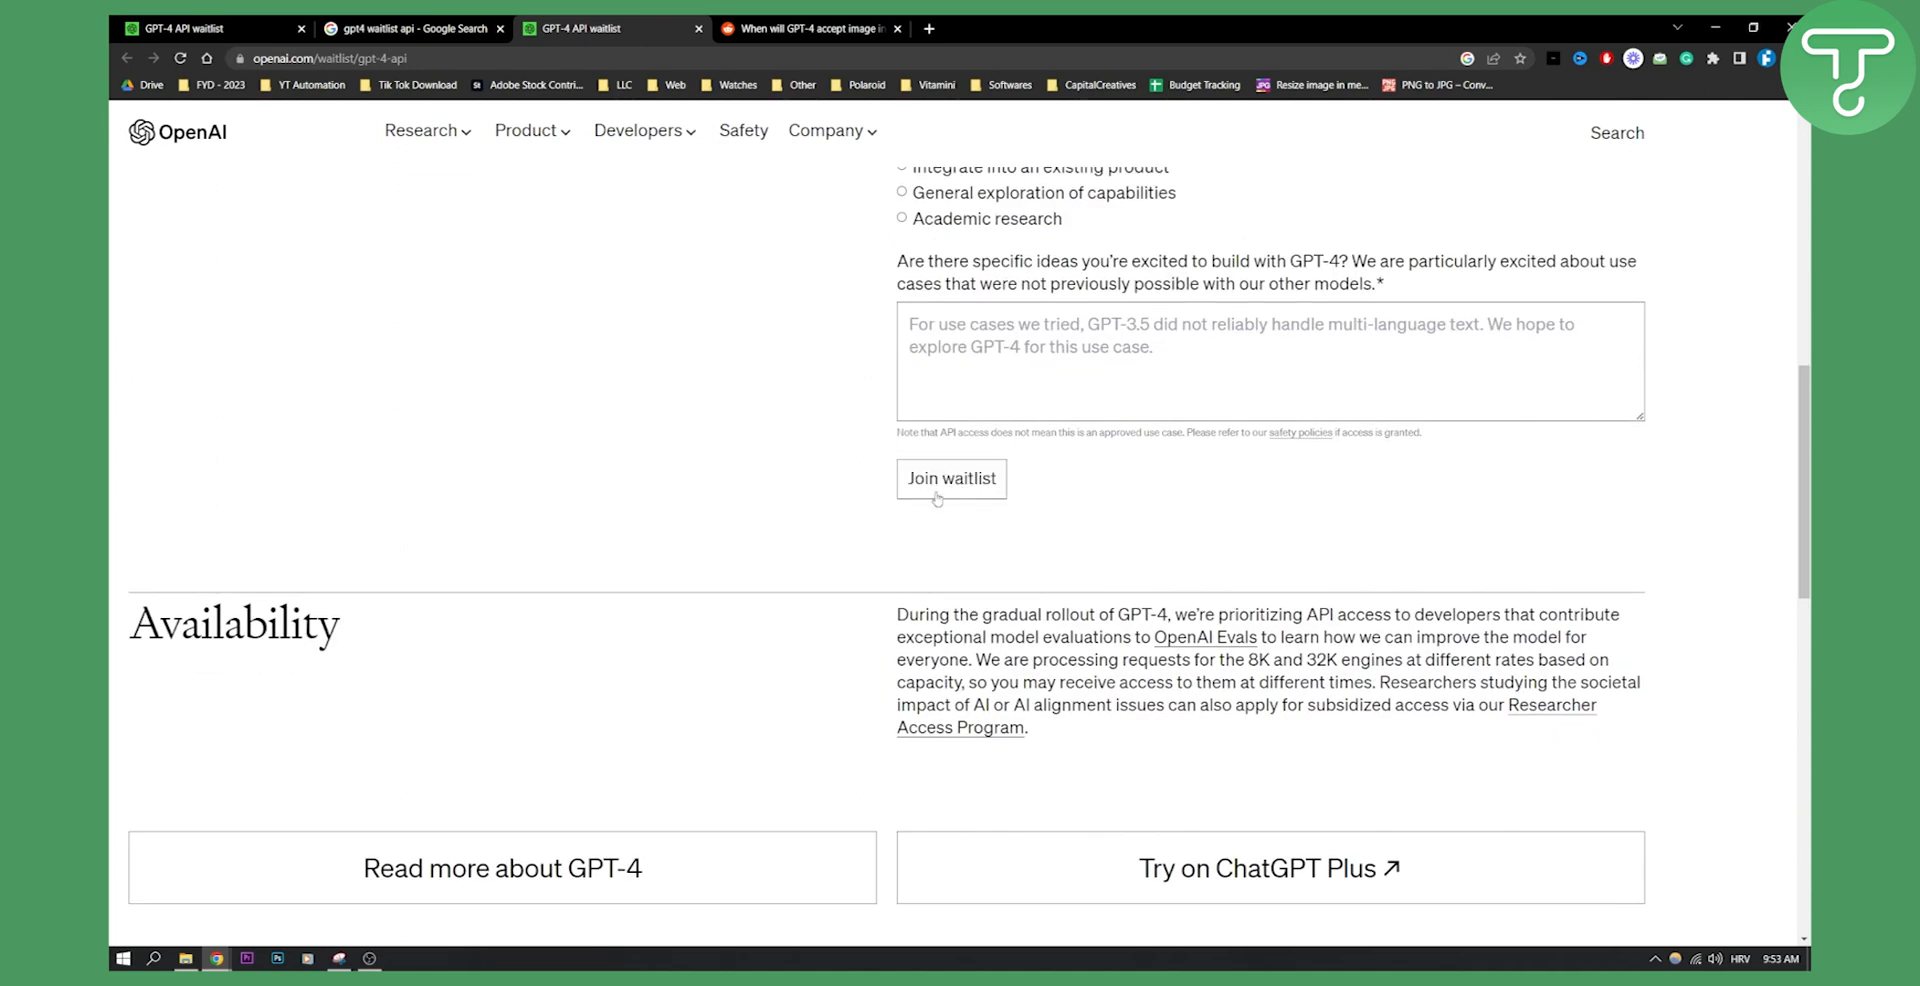
{"action": "scroll", "scroll_direction": "down", "scroll_amount": 3}
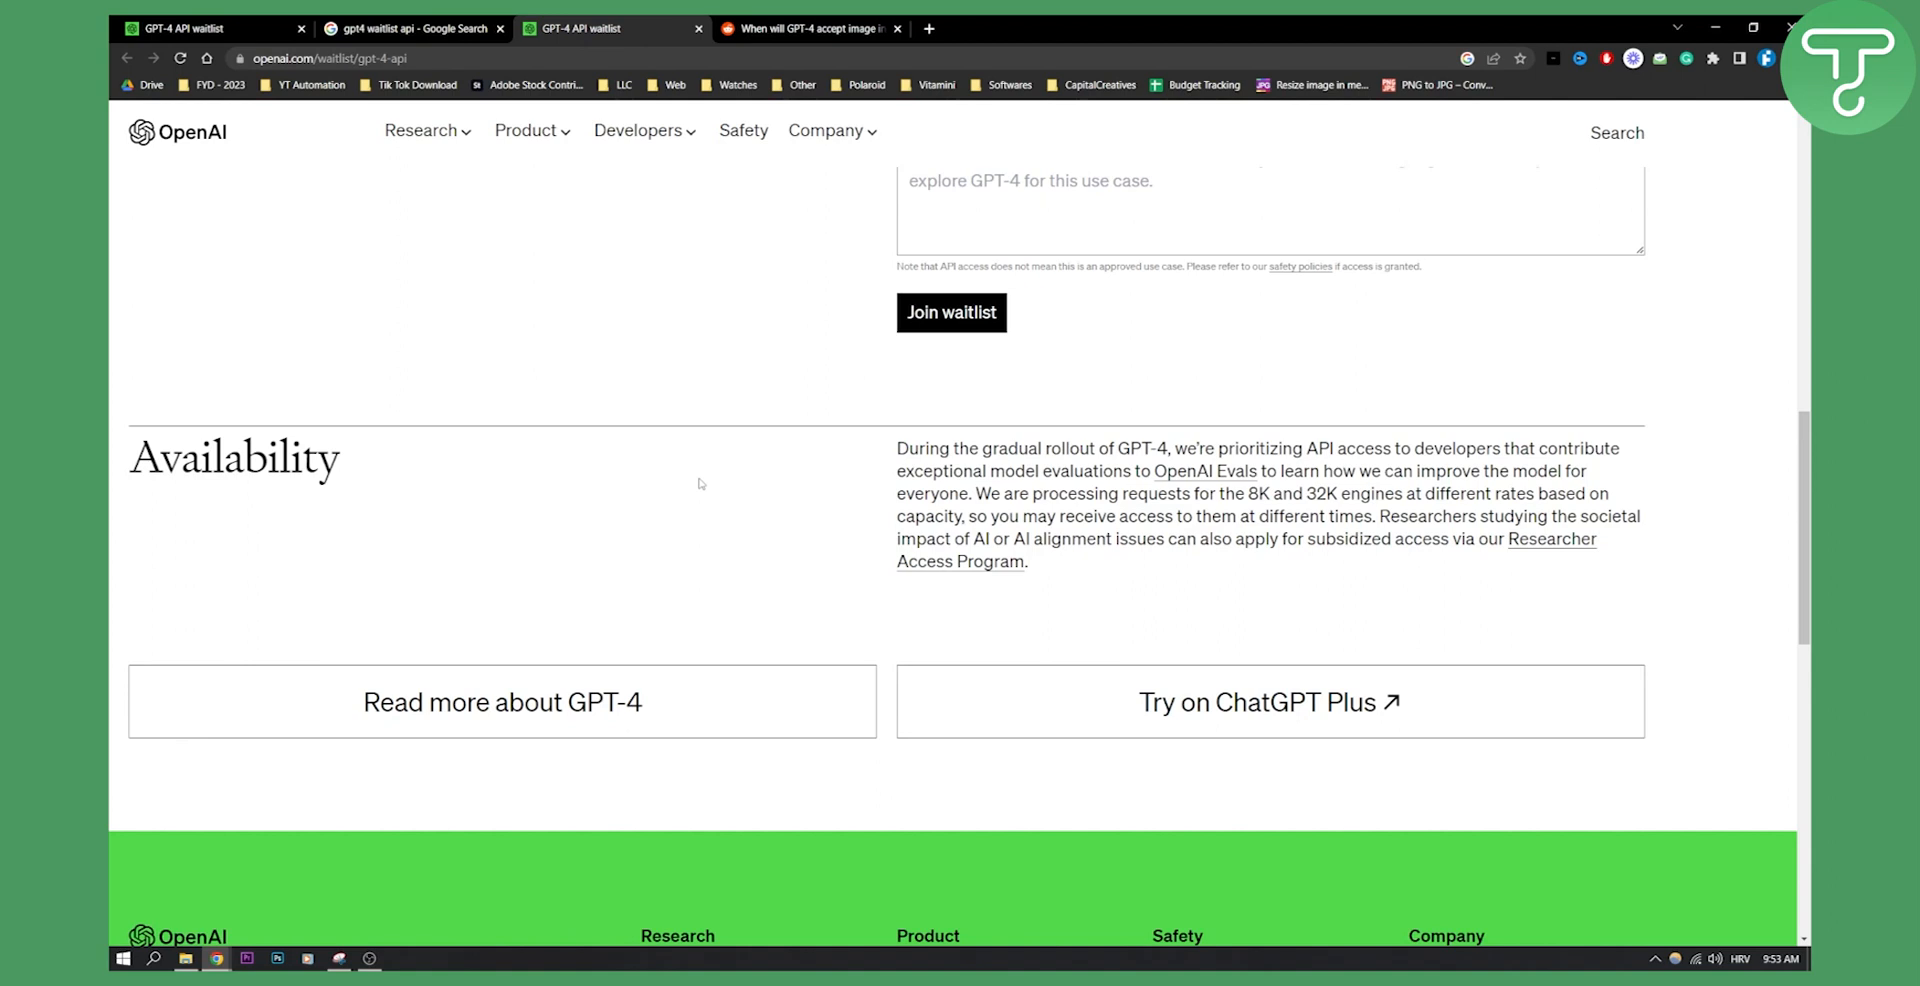
{"action": "mouse_move", "coordinate": [604, 714]}
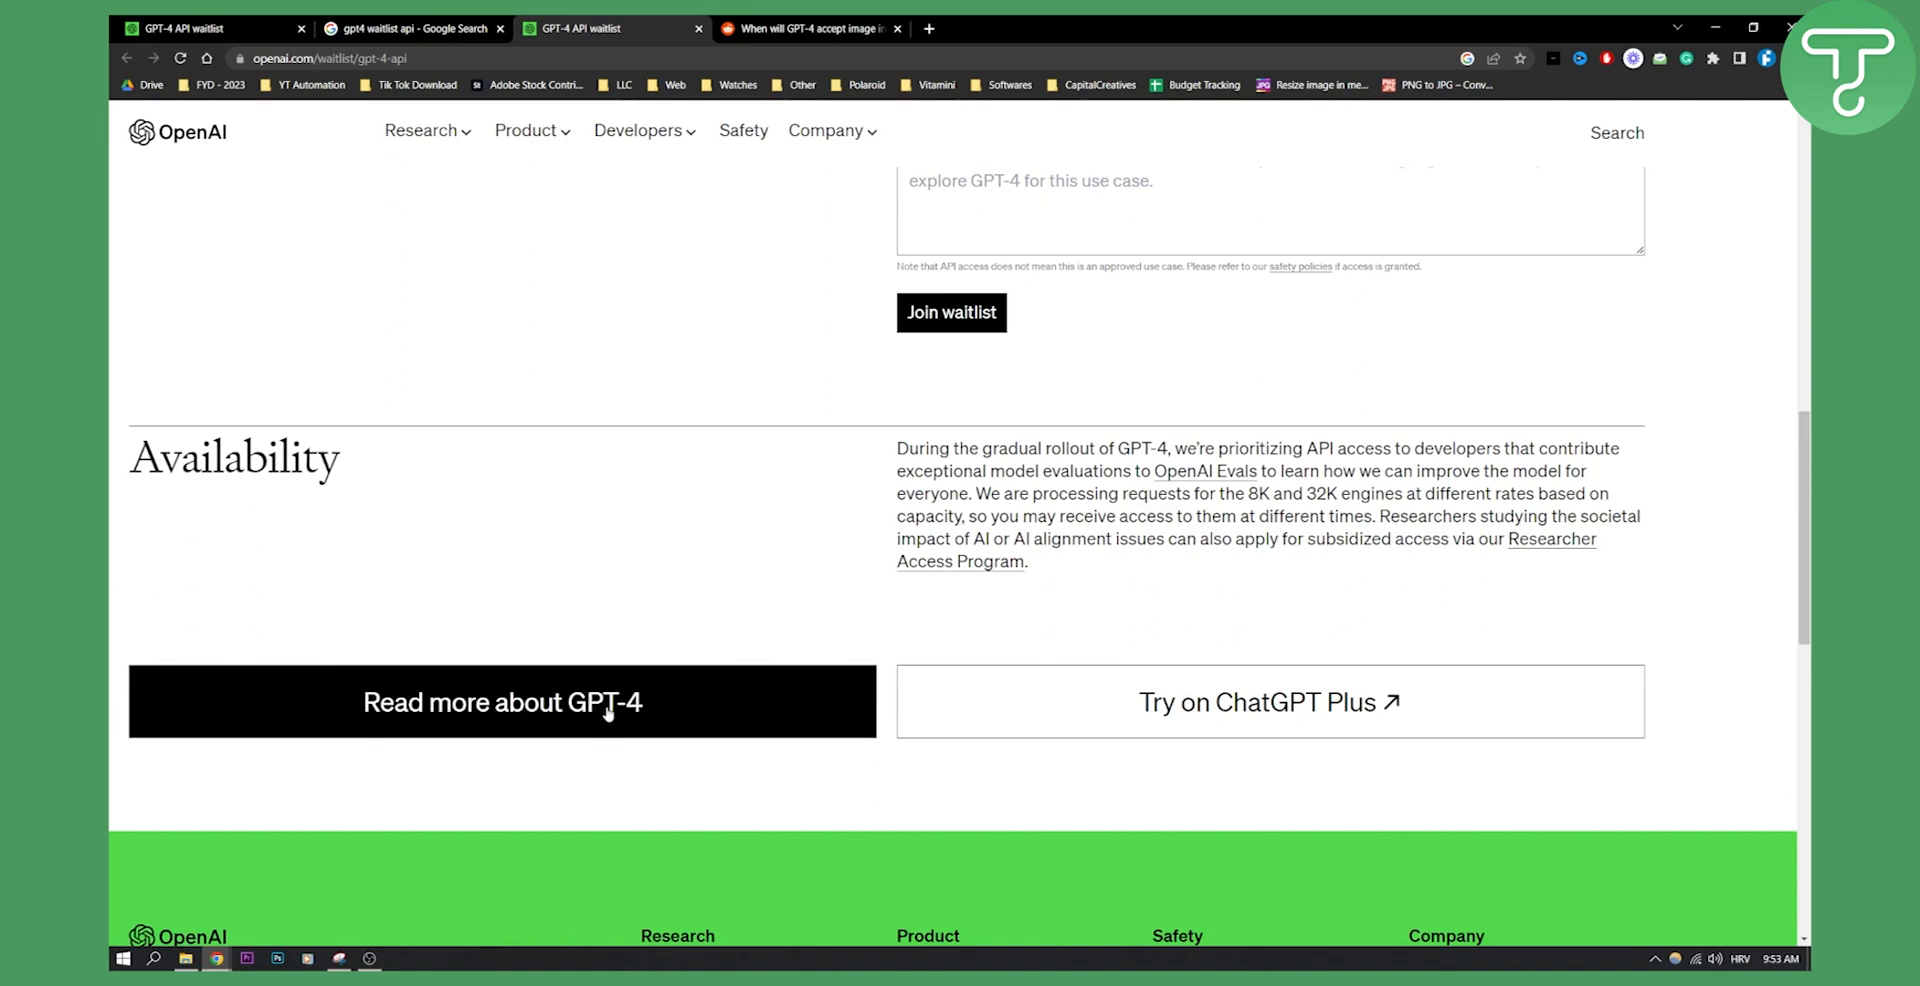
{"action": "mouse_move", "coordinate": [1180, 640]}
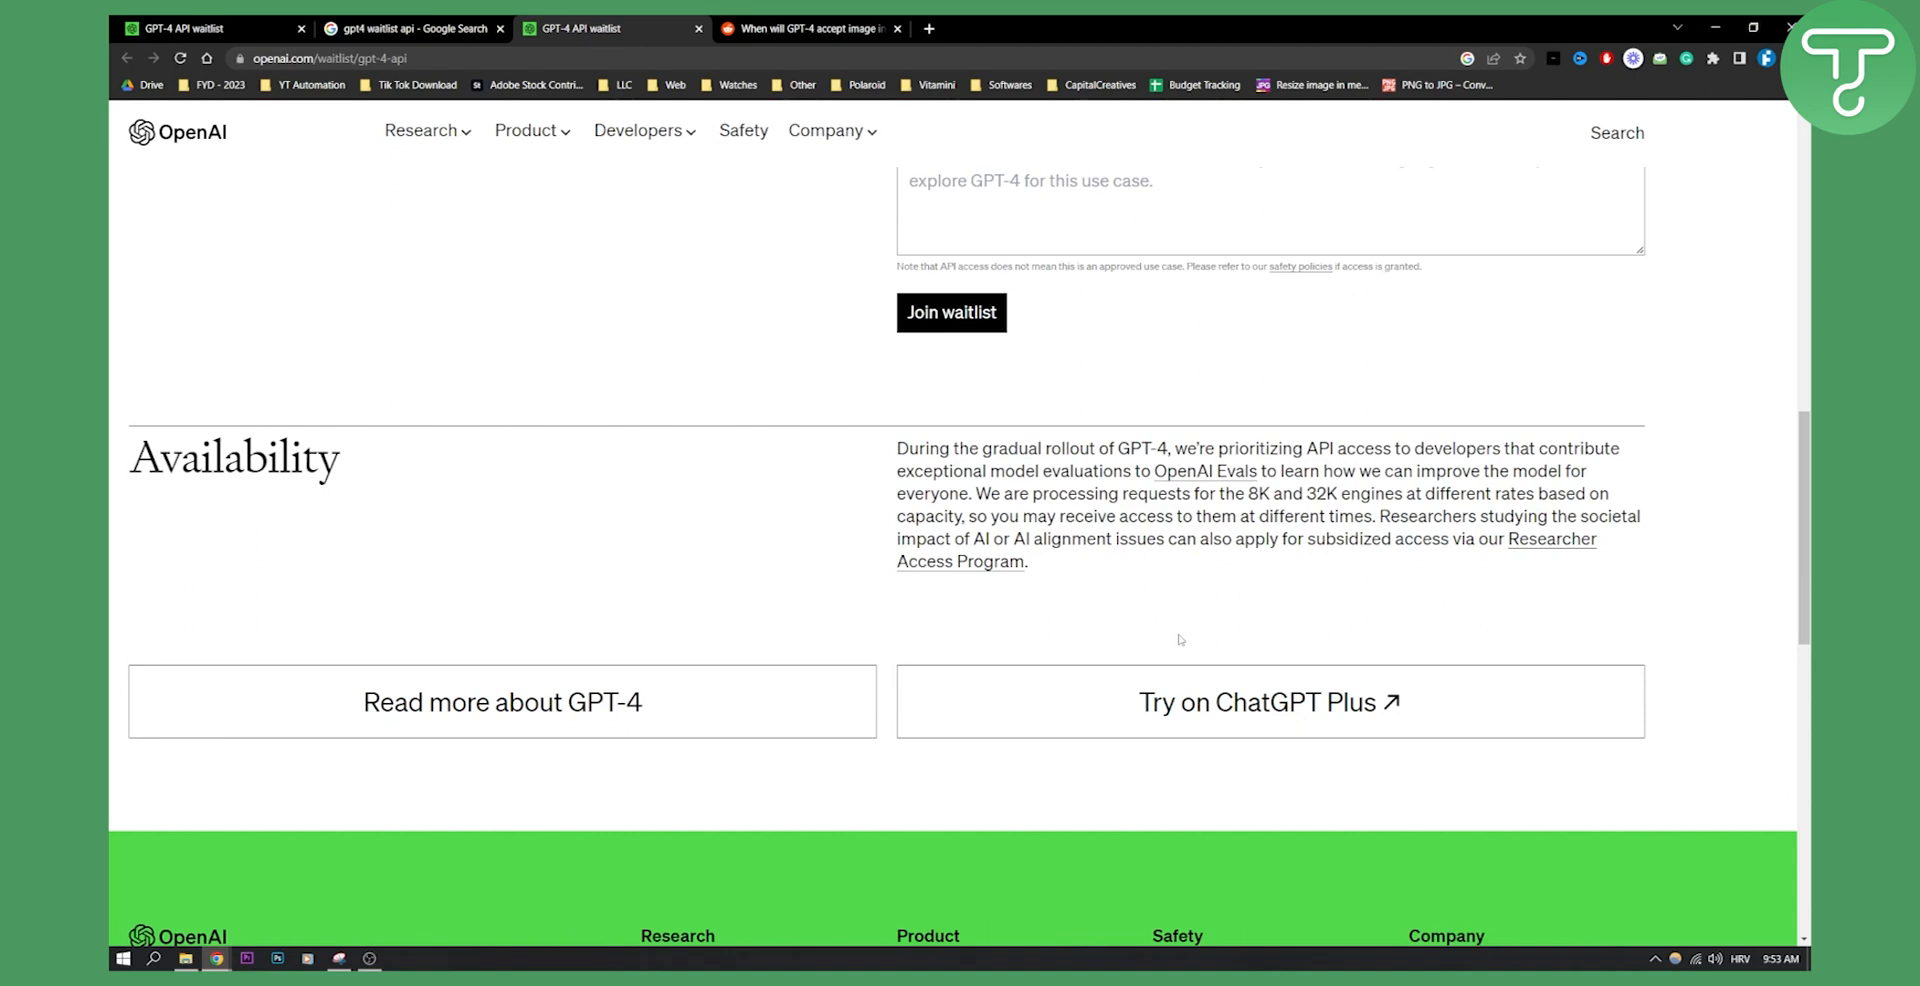
{"action": "mouse_move", "coordinate": [1436, 681]}
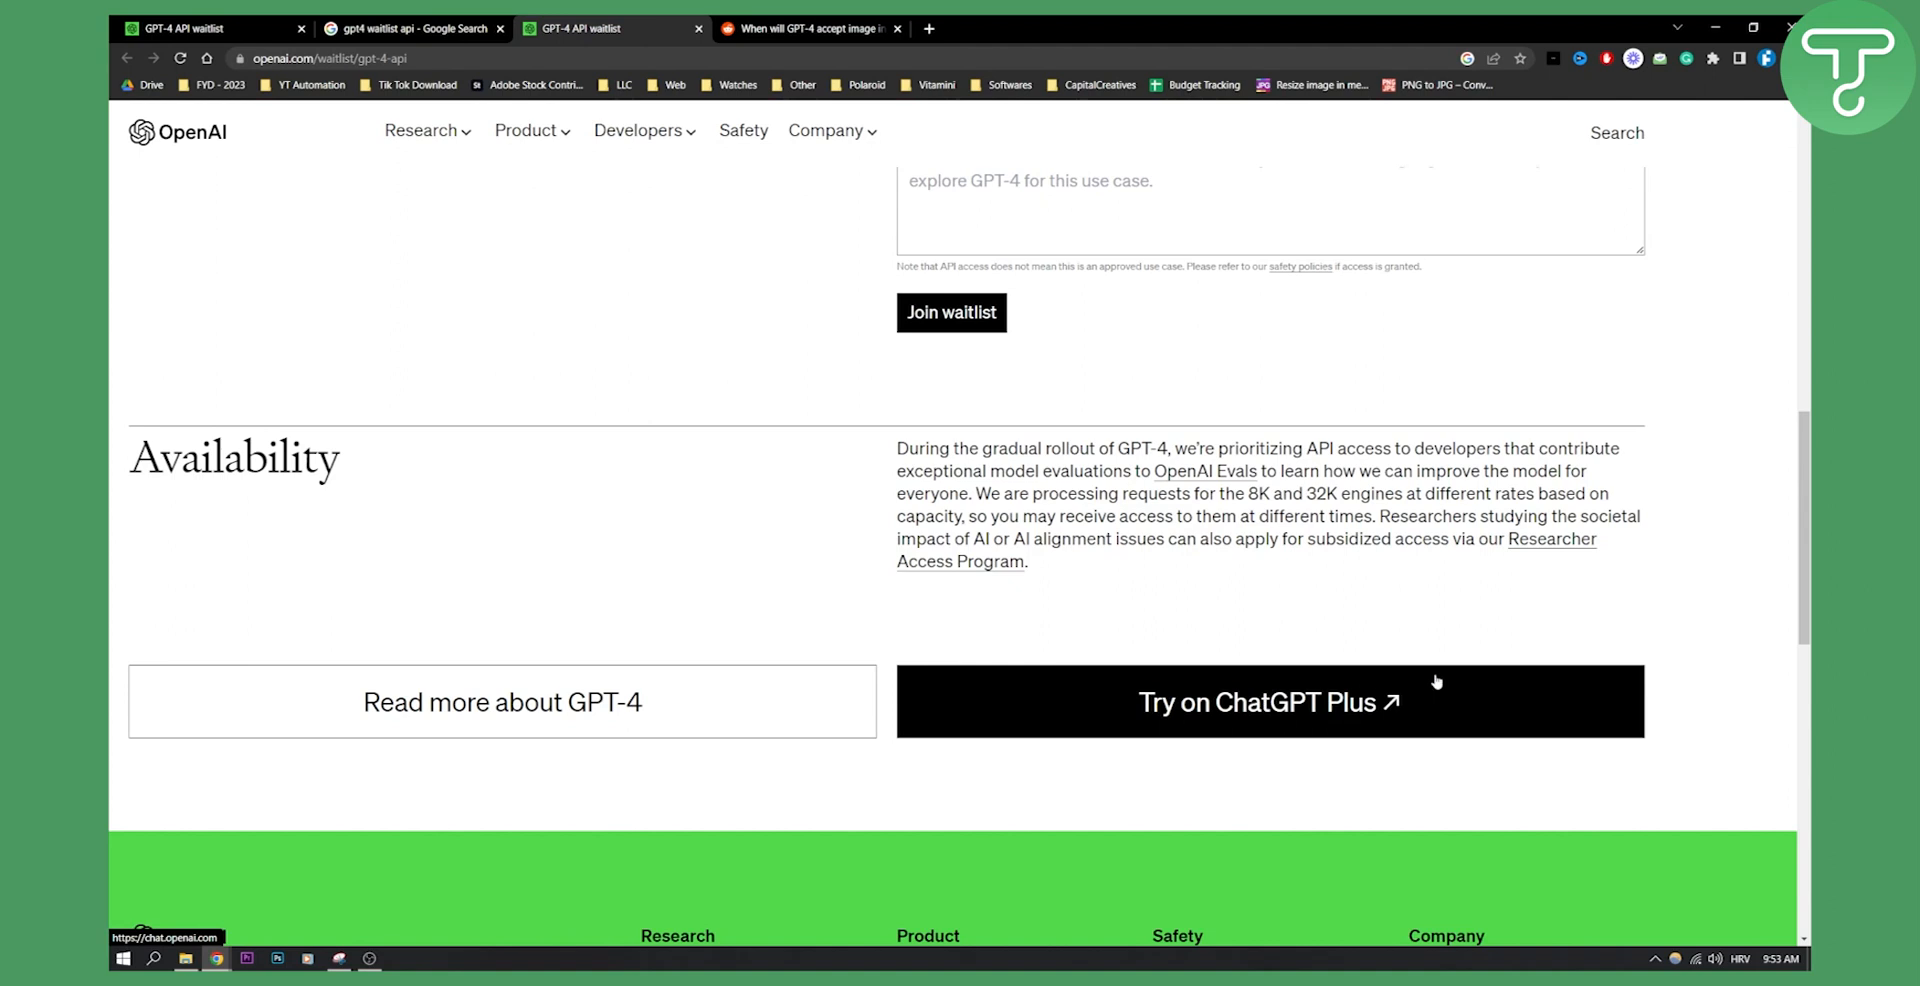
{"action": "mouse_move", "coordinate": [1679, 584]}
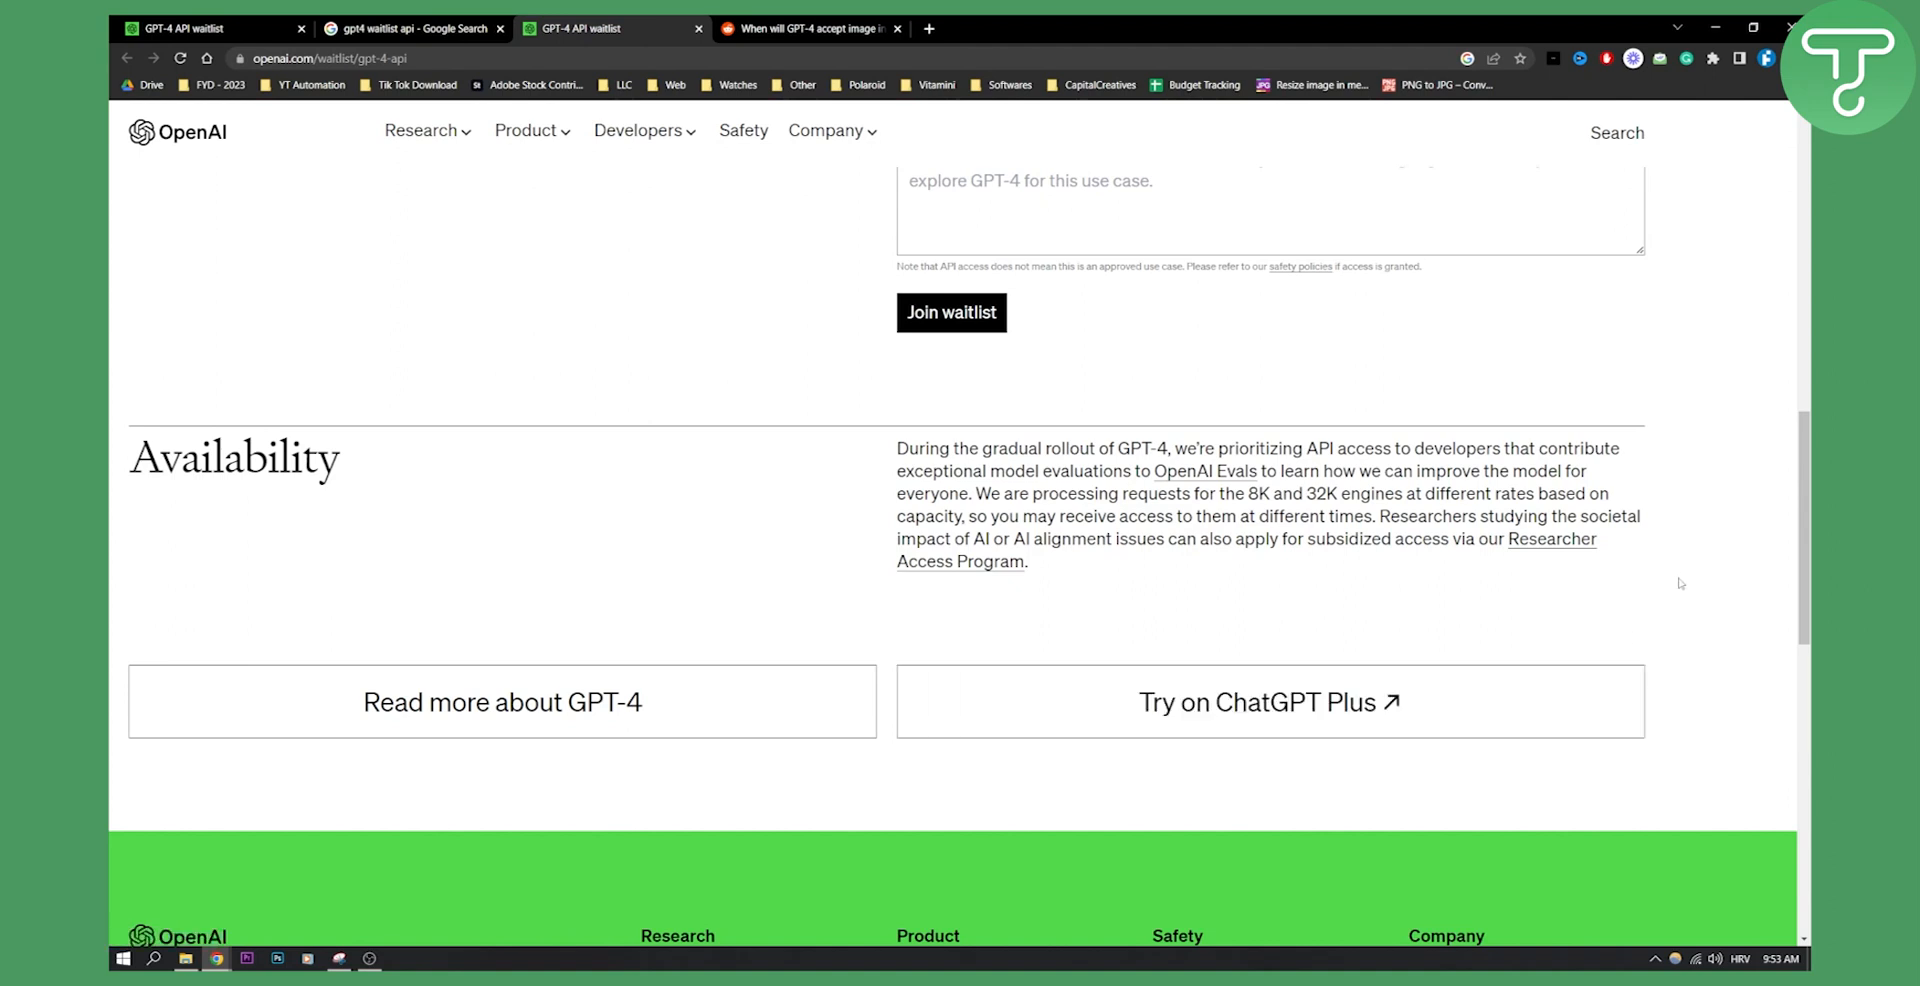